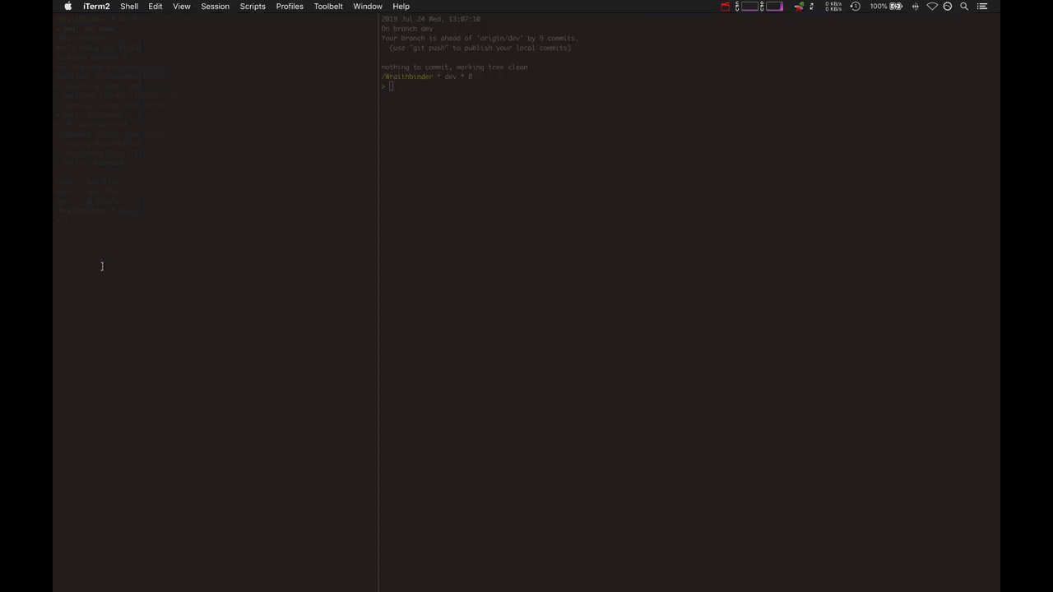
Rerun the make build in the right pane before bringing up src/Model.cpp in Vim
type(";up")
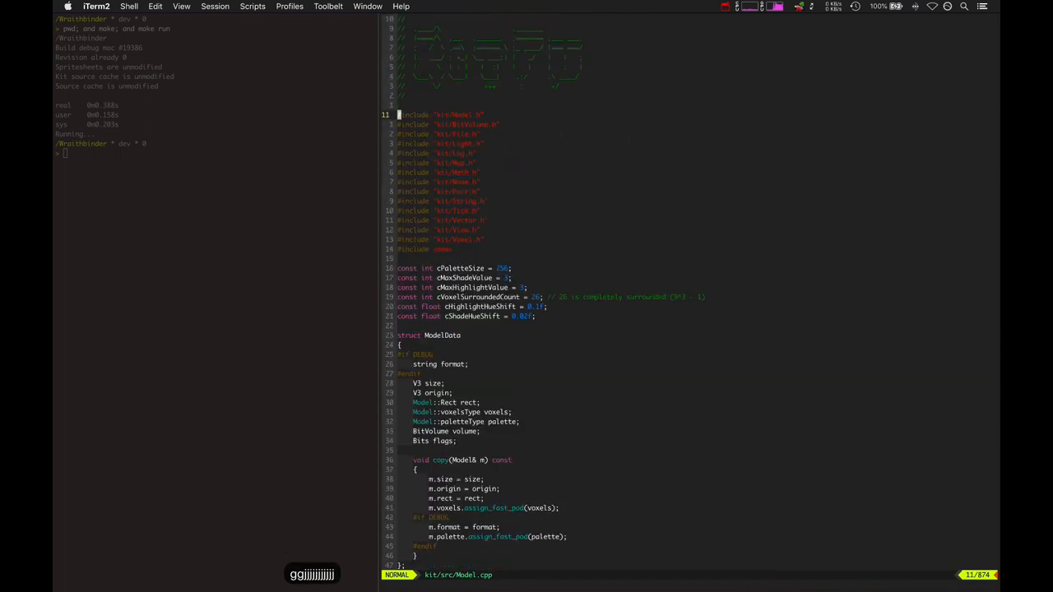
Move down to the static model cache maps and default palette table, then switch apps
scroll("down", 3)
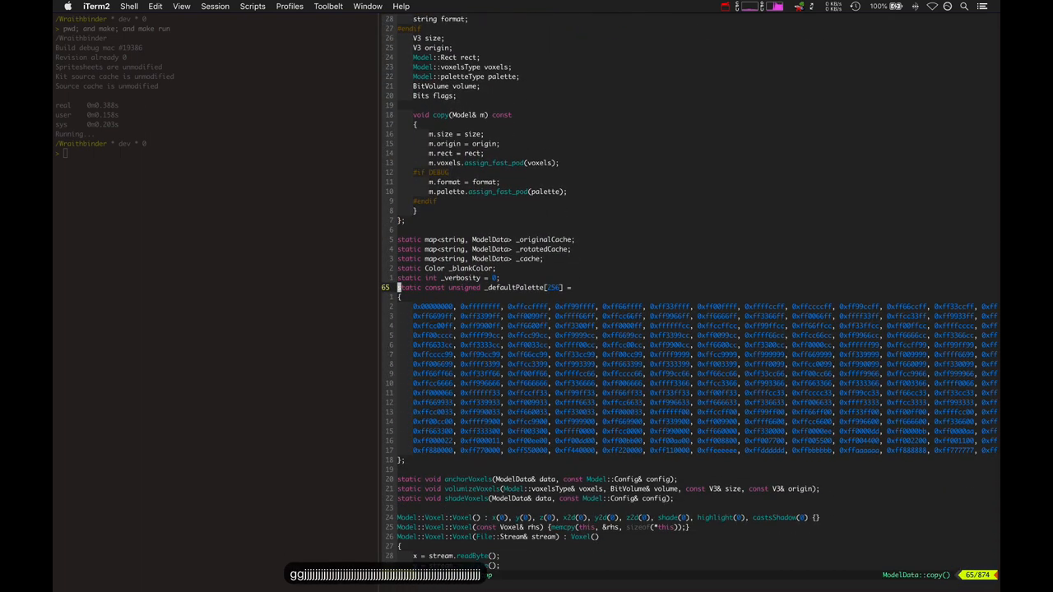
key("cmd+tab")
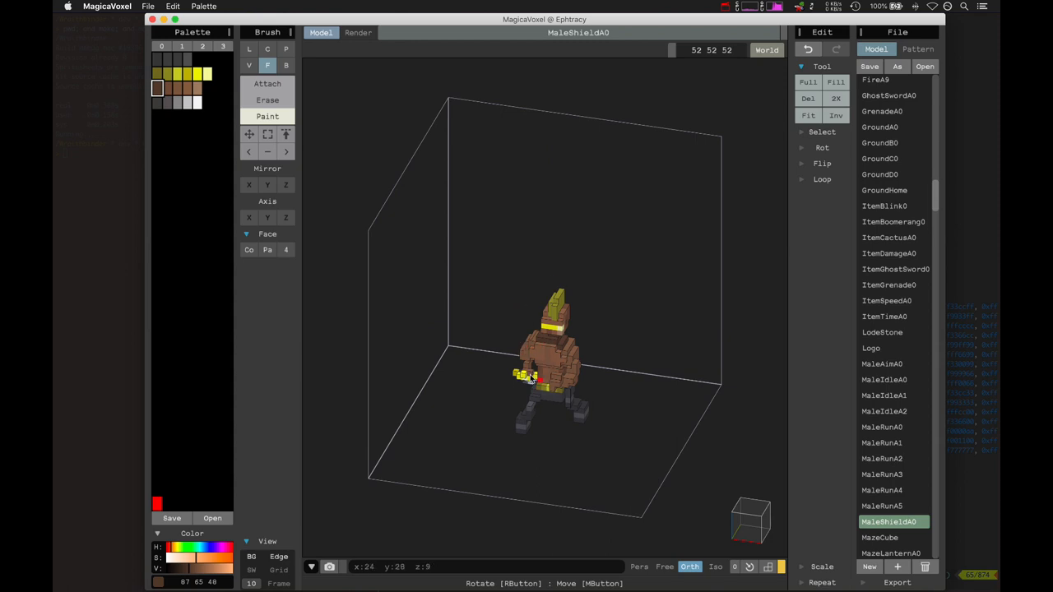
mouse_move(583, 397)
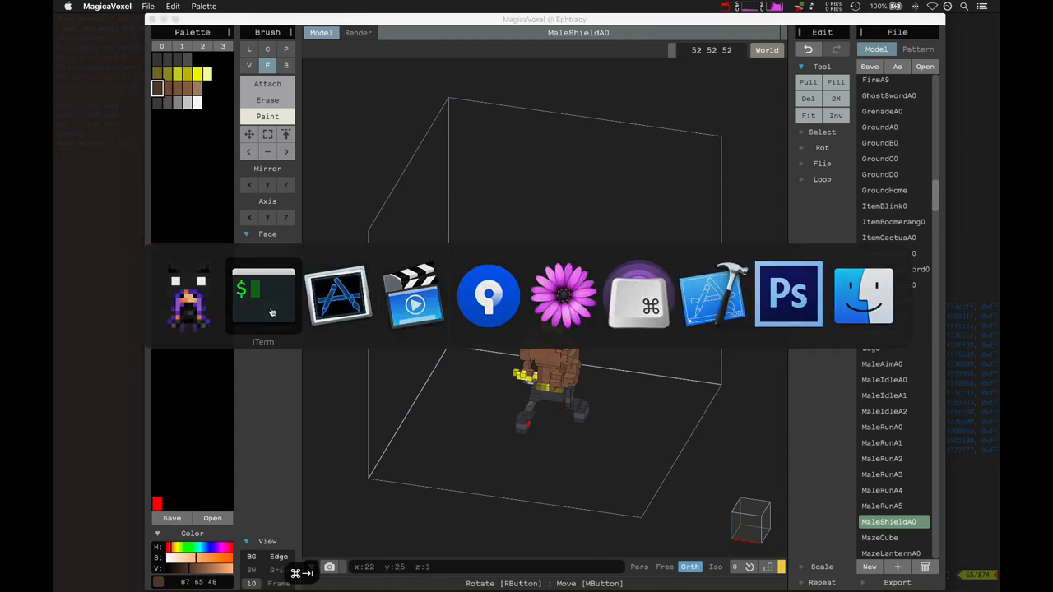
Return to the terminal and scroll through the voxel shading code and makeModelKey down to getModel
left_click(263, 296)
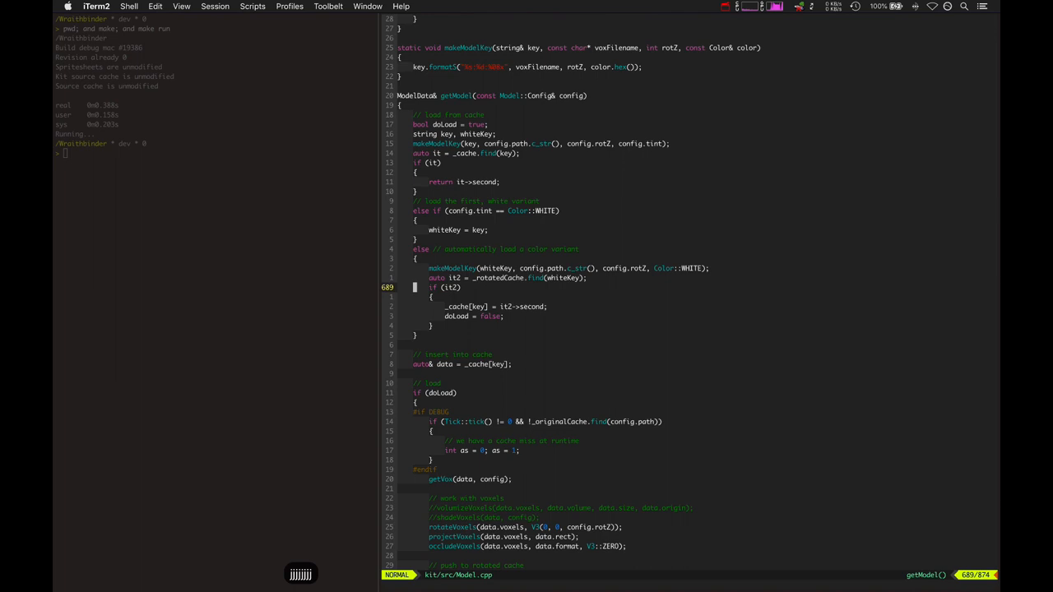
scroll("down", 3)
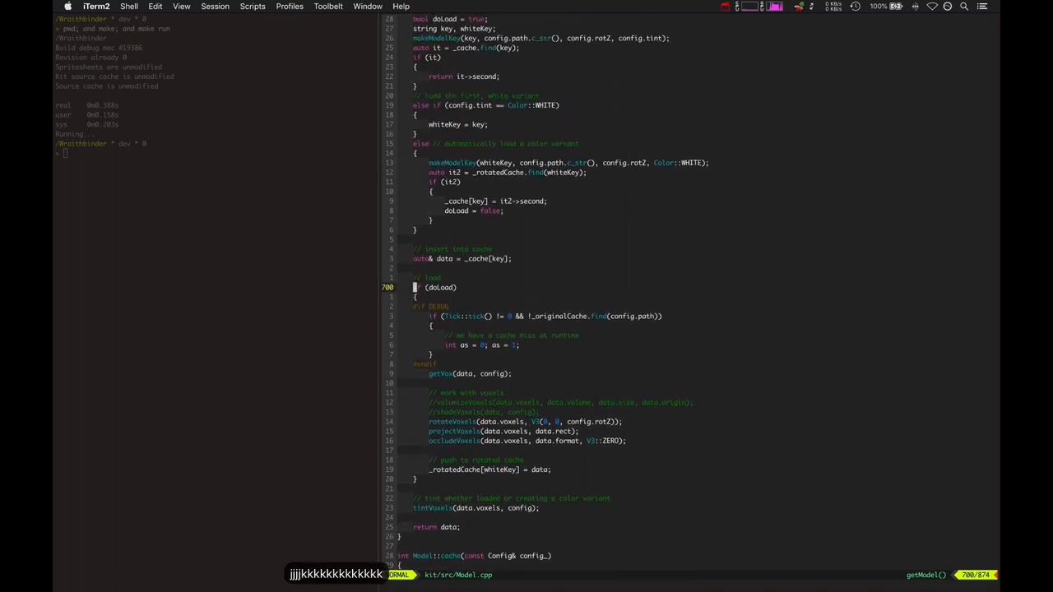
scroll("down", 3)
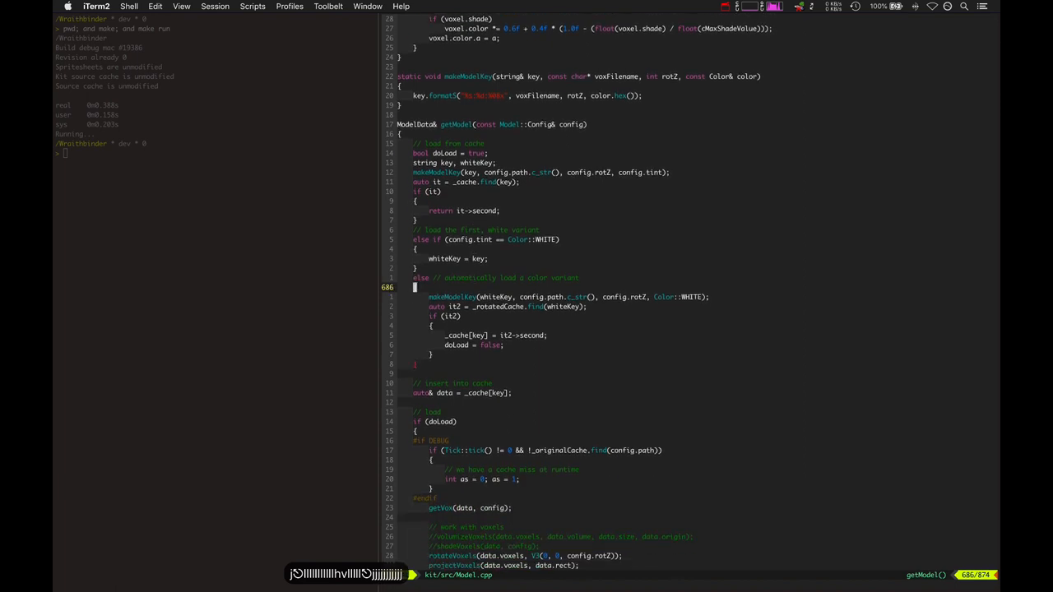
key("k")
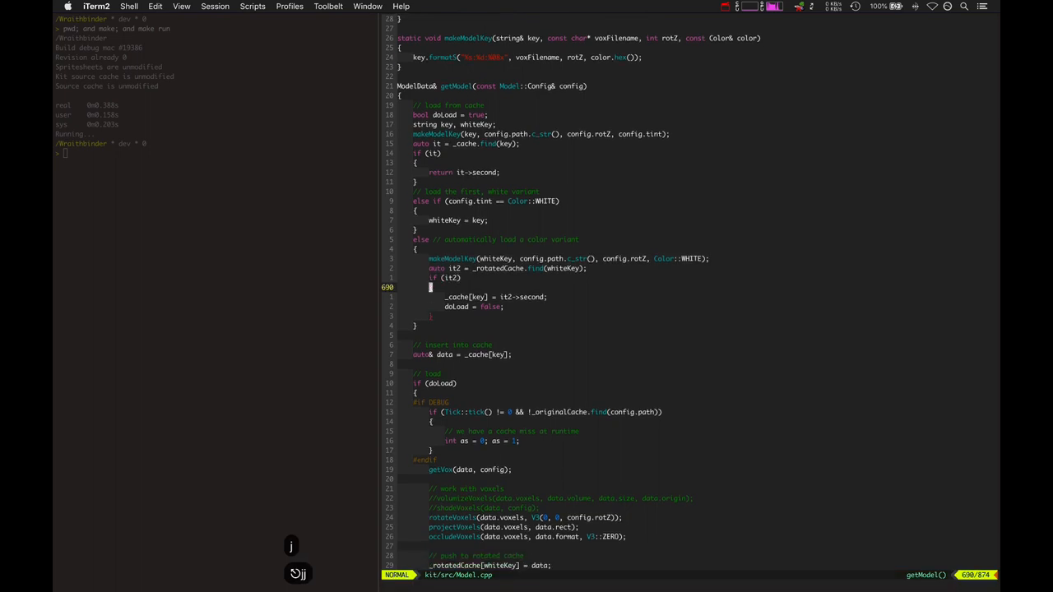
scroll("down", 3)
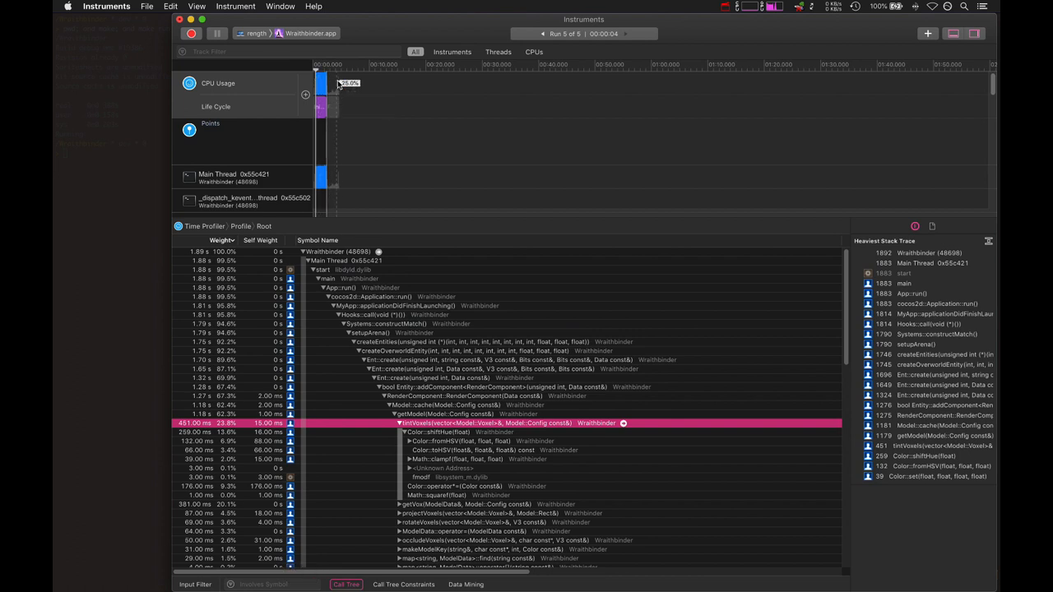
mouse_move(452, 82)
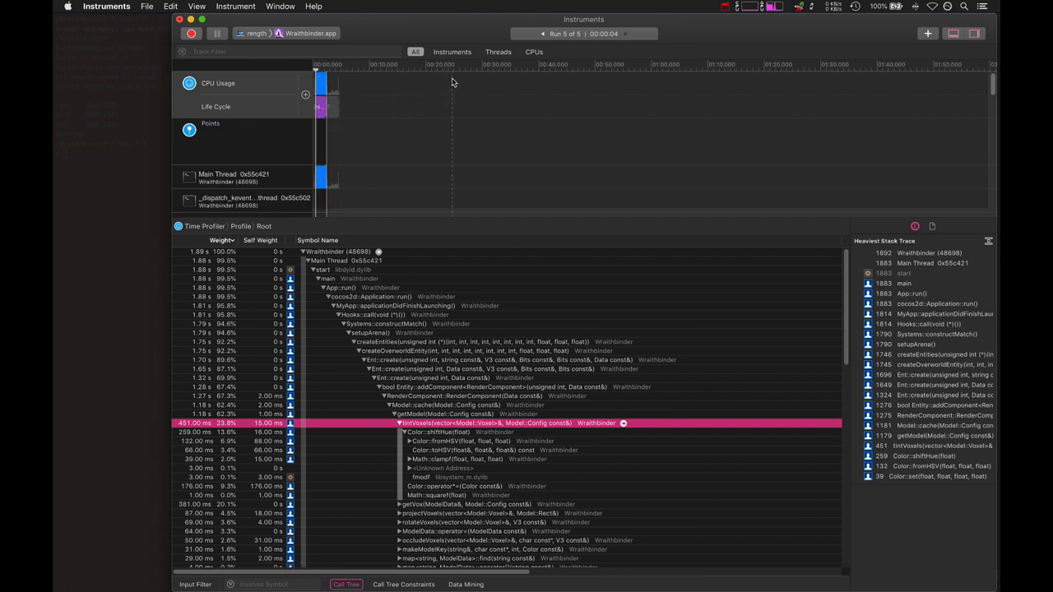
mouse_move(438, 86)
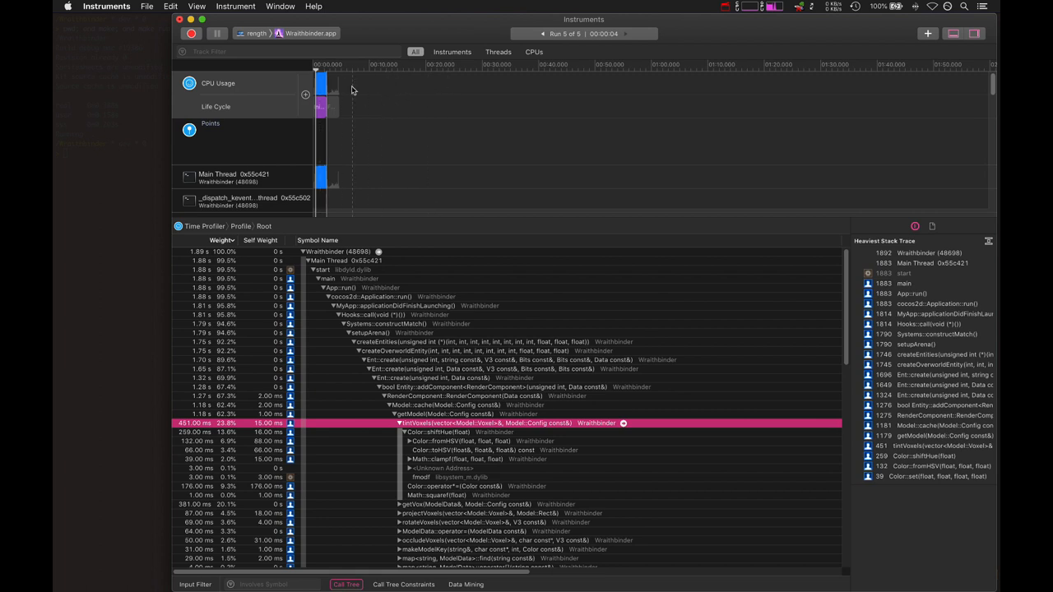
mouse_move(359, 102)
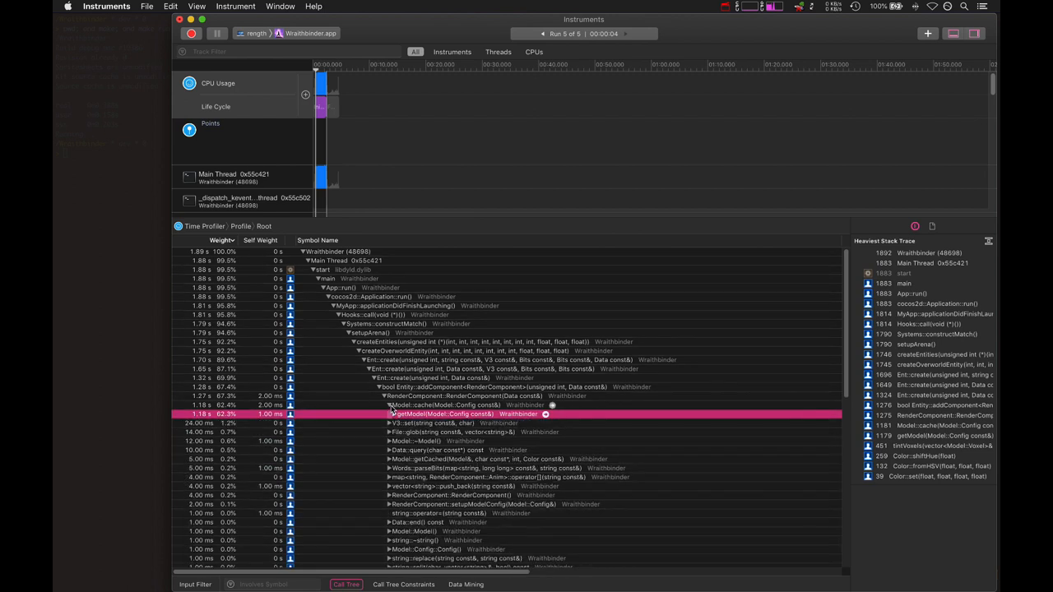
Expand the getModel row in the Time Profiler call tree to list its callees and timings
left_click(388, 415)
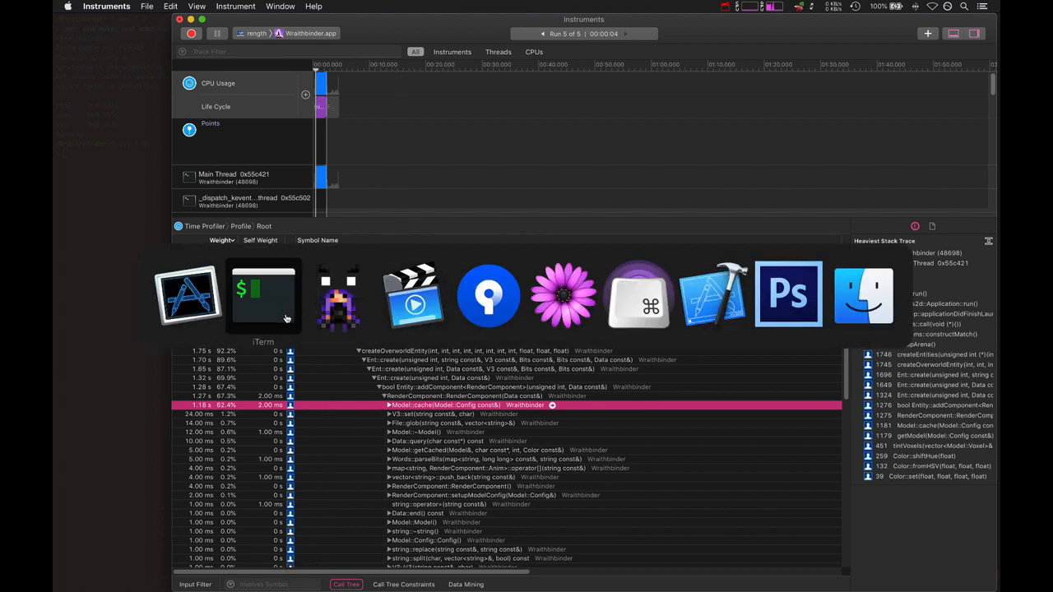
left_click(263, 296)
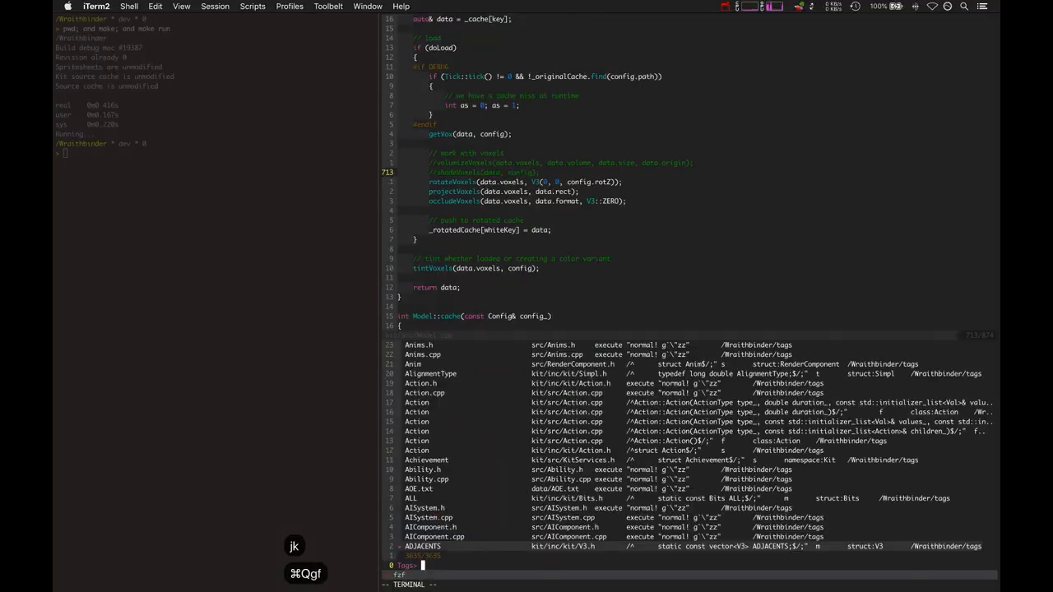
Jump via the 'ent' tag to the Ent create overloads and select the overrides lines
type("ent")
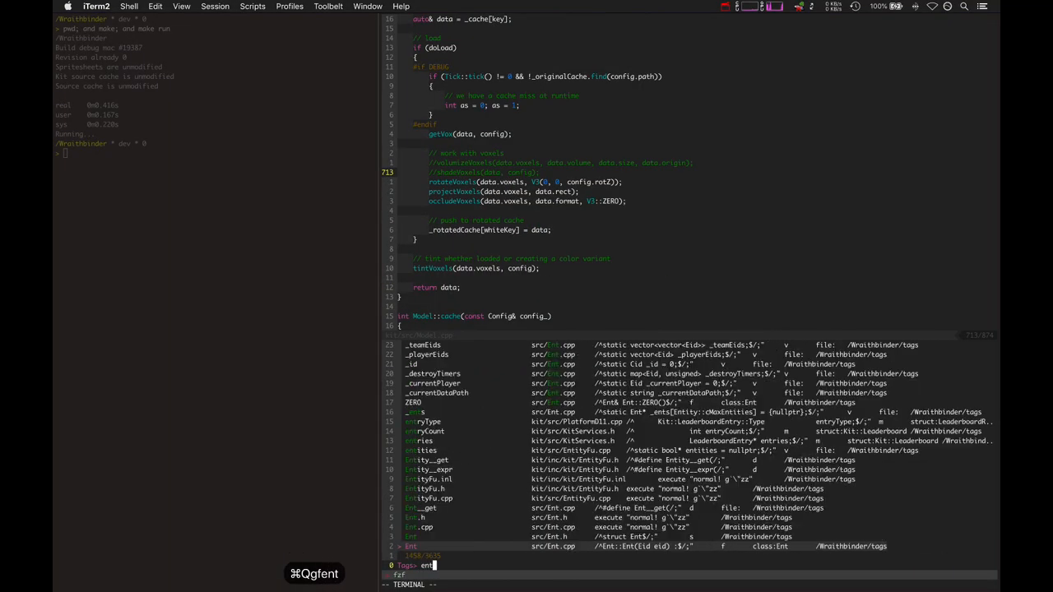
key("Enter")
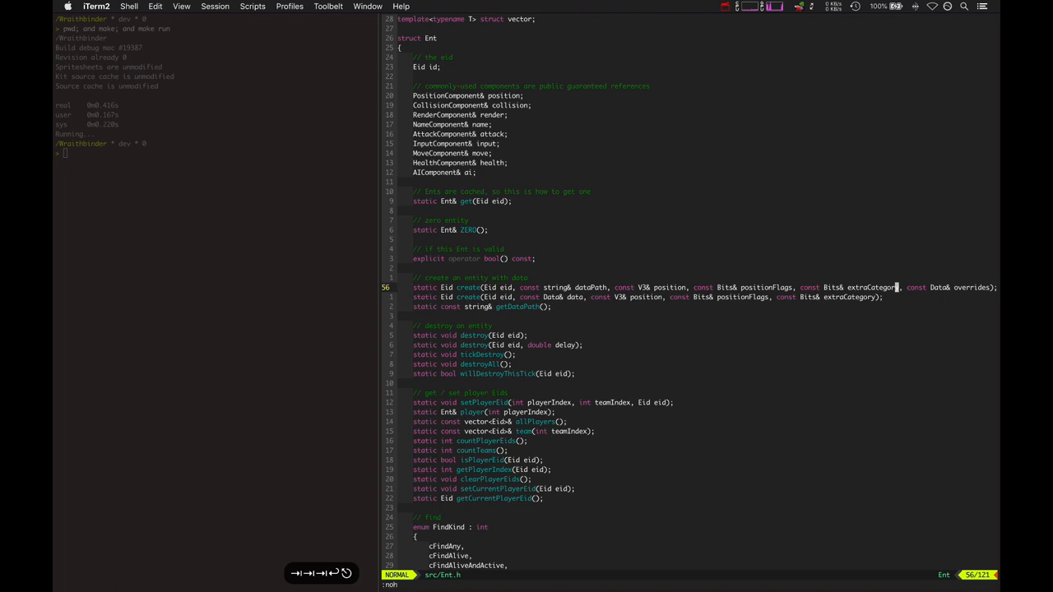
key("v")
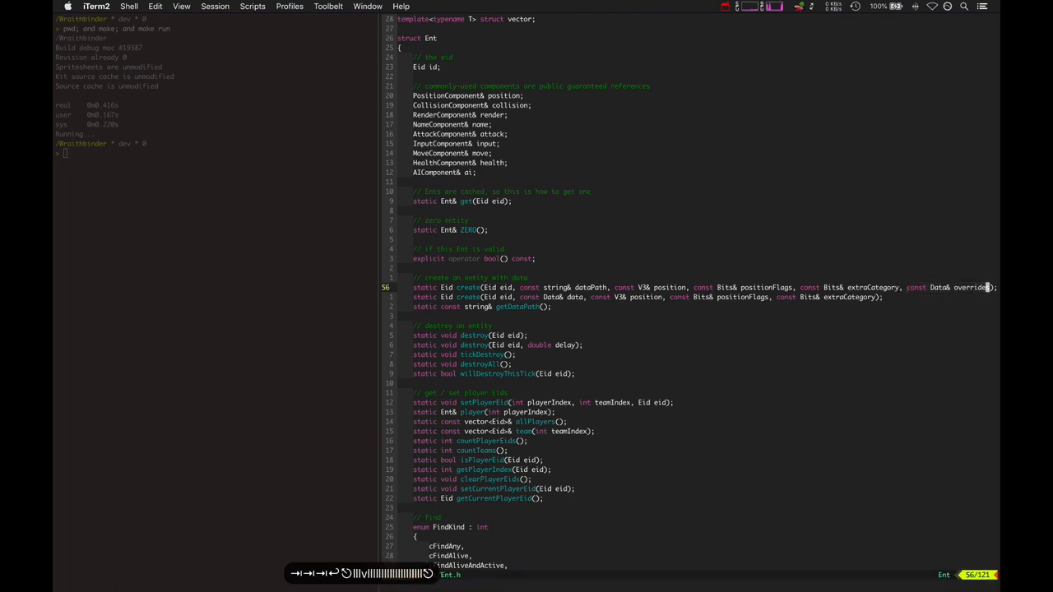
key("V")
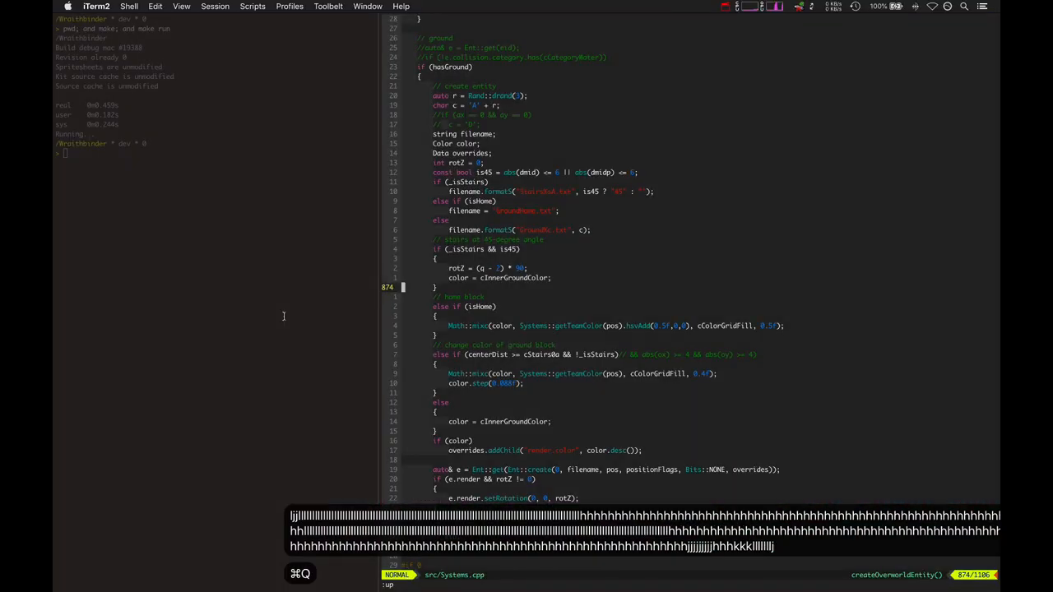
scroll("down", 3)
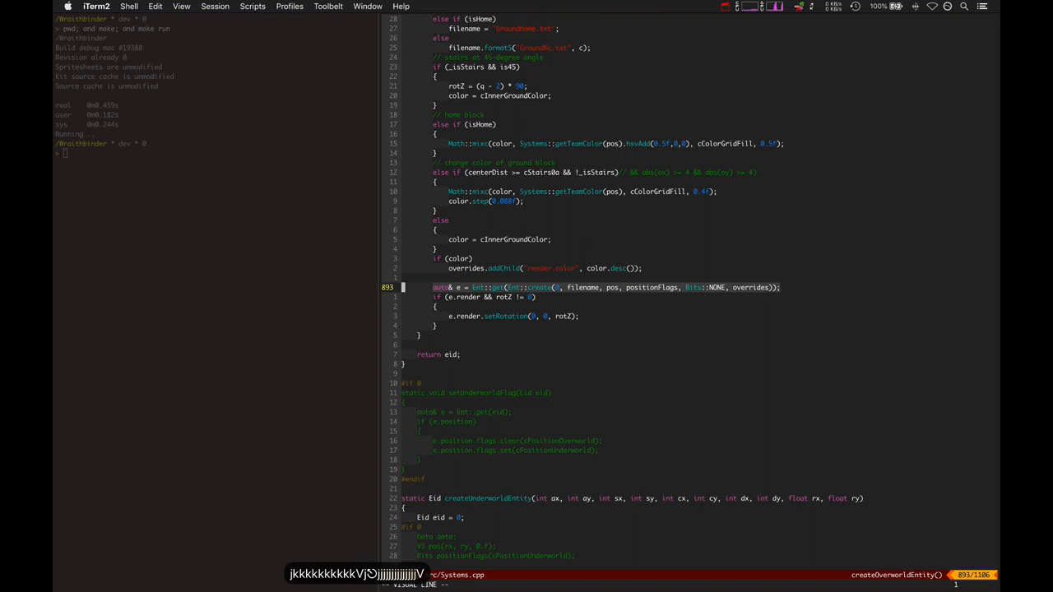
key("V")
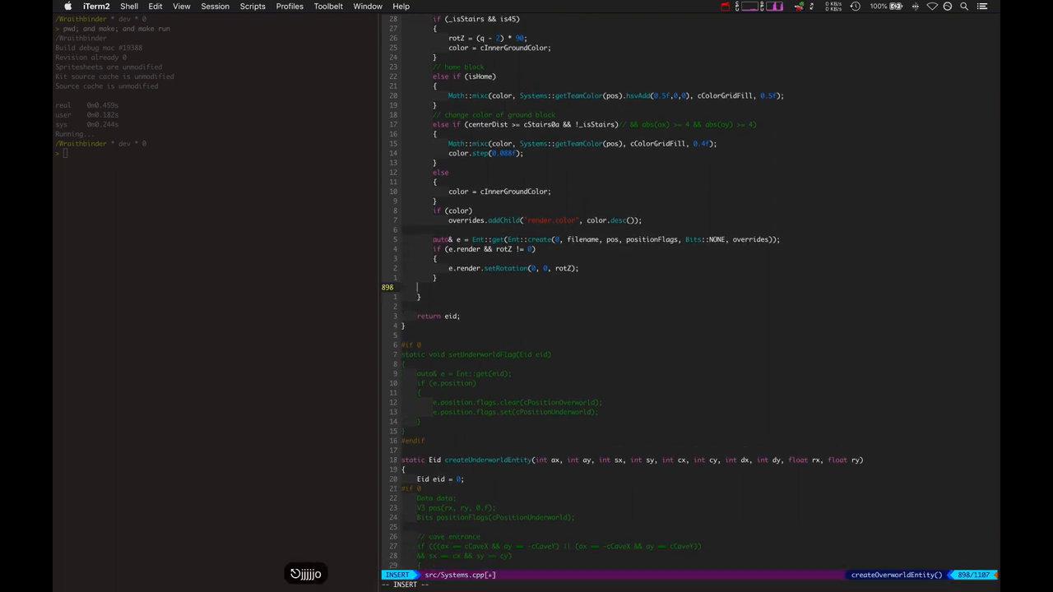
type("e.render.color = color")
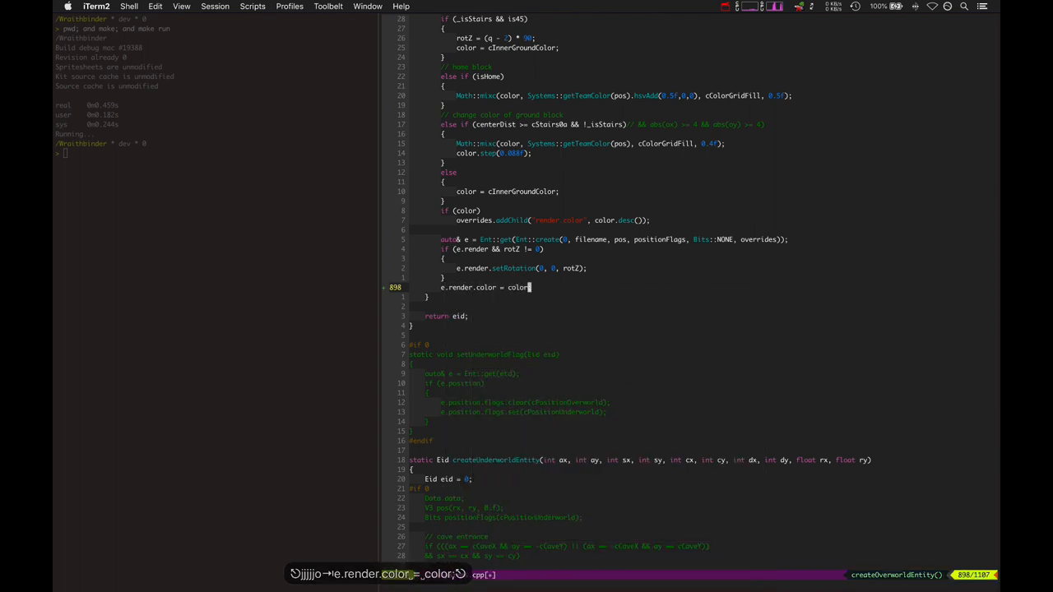
key("Escape")
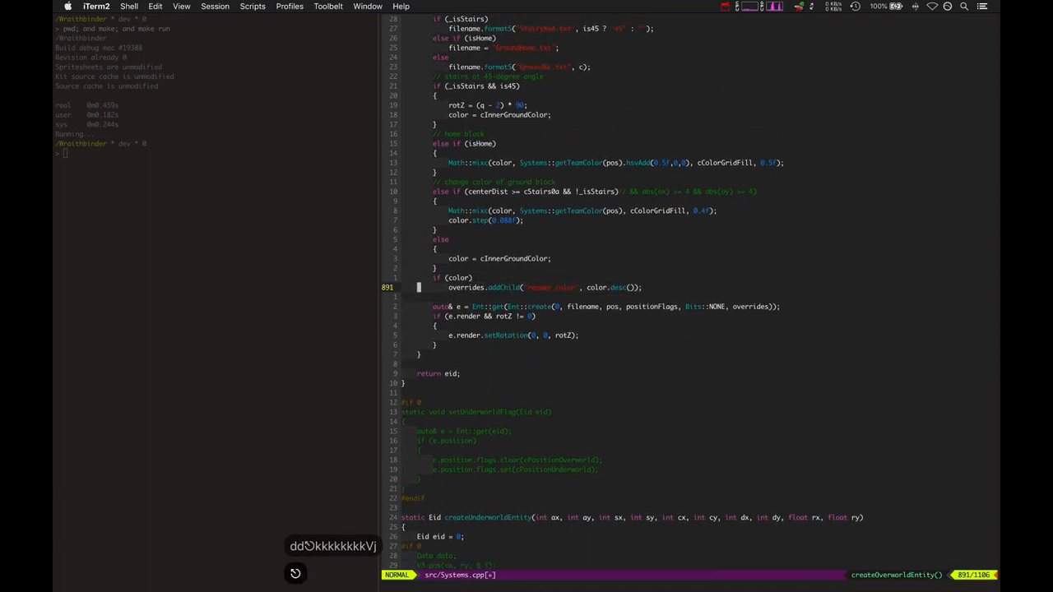
Select the overrides color line, review the ground entity code, and jump to applyOverrides in Ent.cpp
key("V")
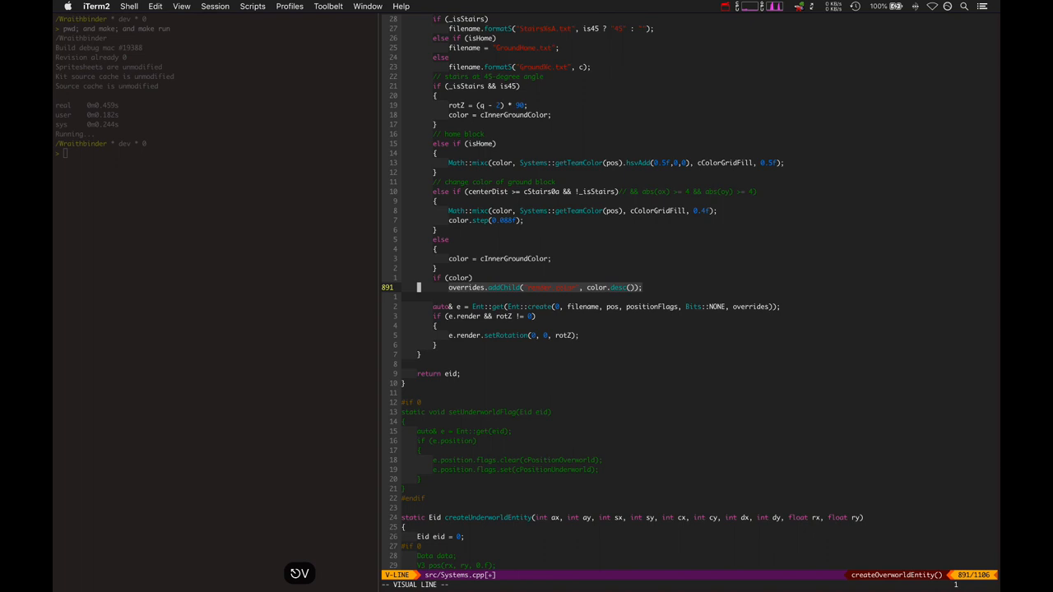
key("Escape")
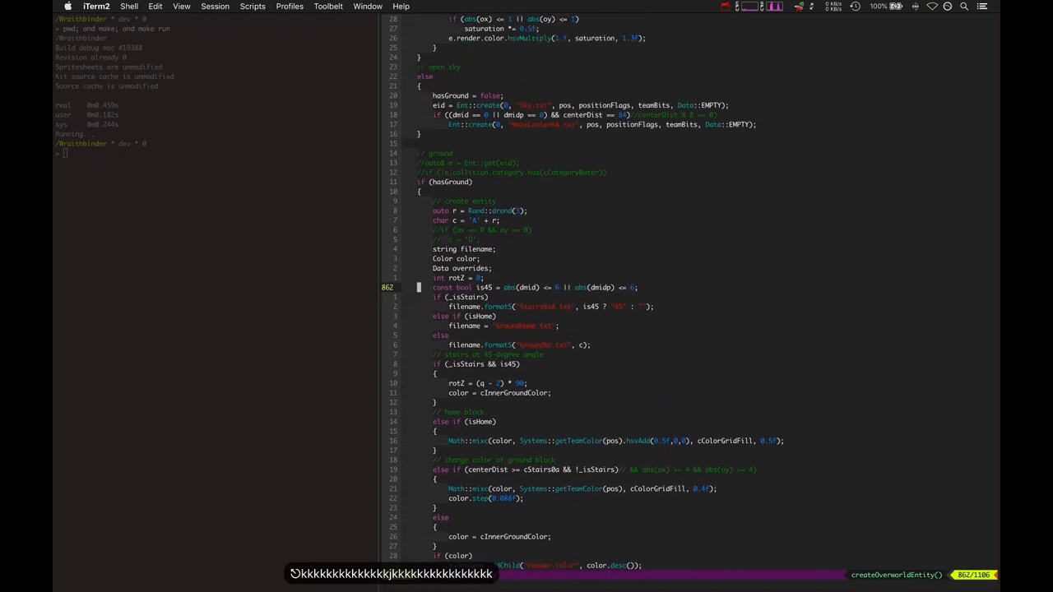
scroll("down", 3)
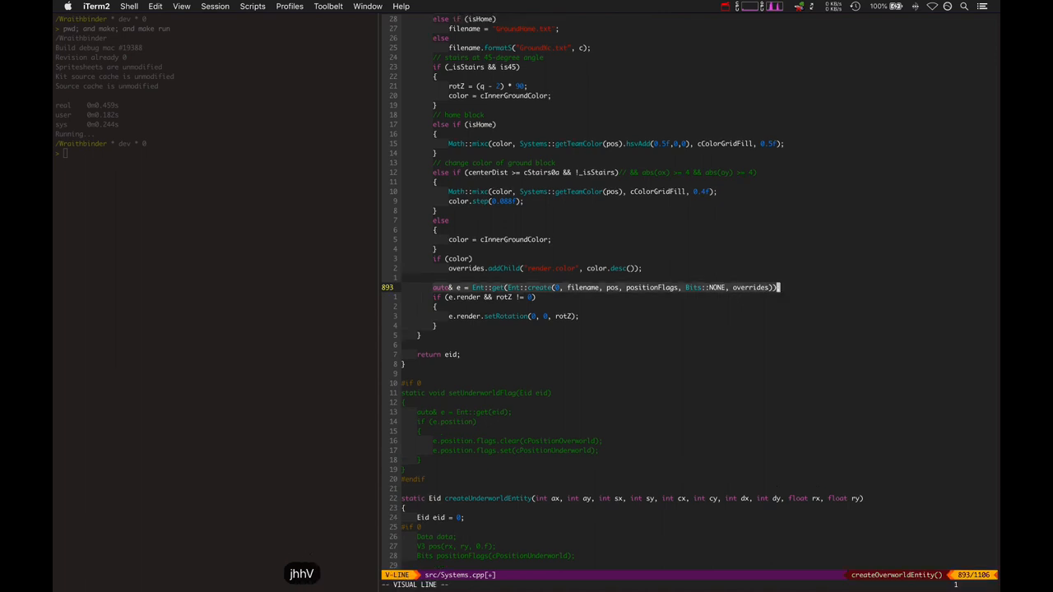
key("Escape")
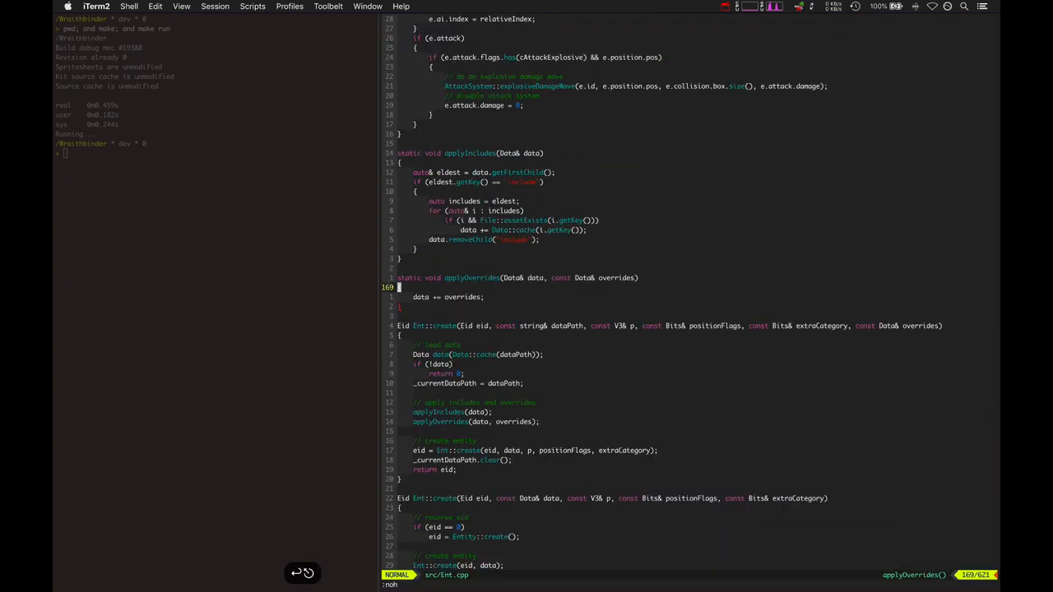
Glance at the Bot.txt behavior data, select 'data += overrides' and jump to Data::operator+= in Data.cpp
scroll("down", 3)
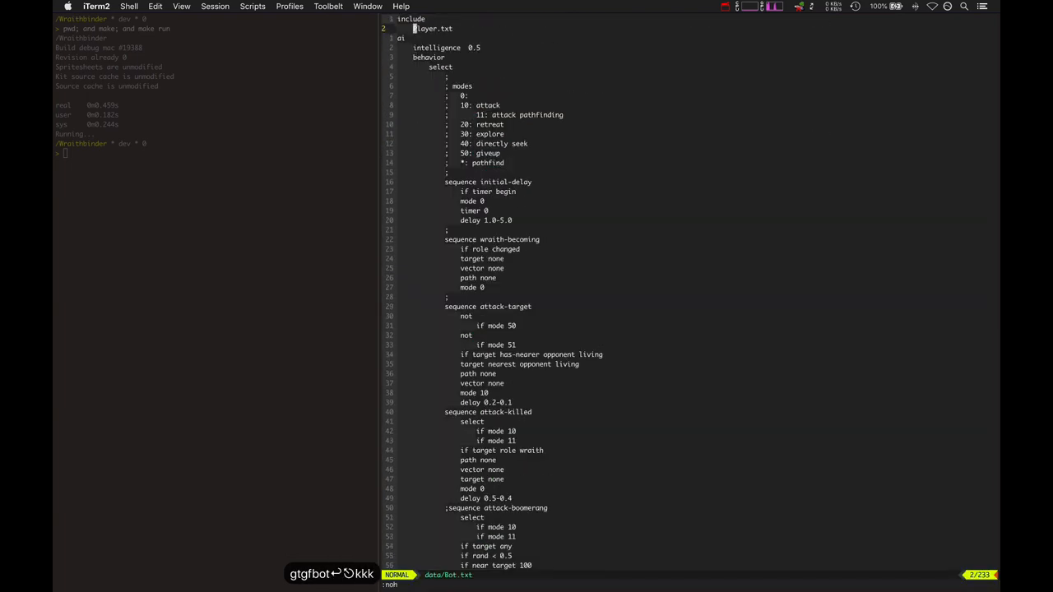
key("V")
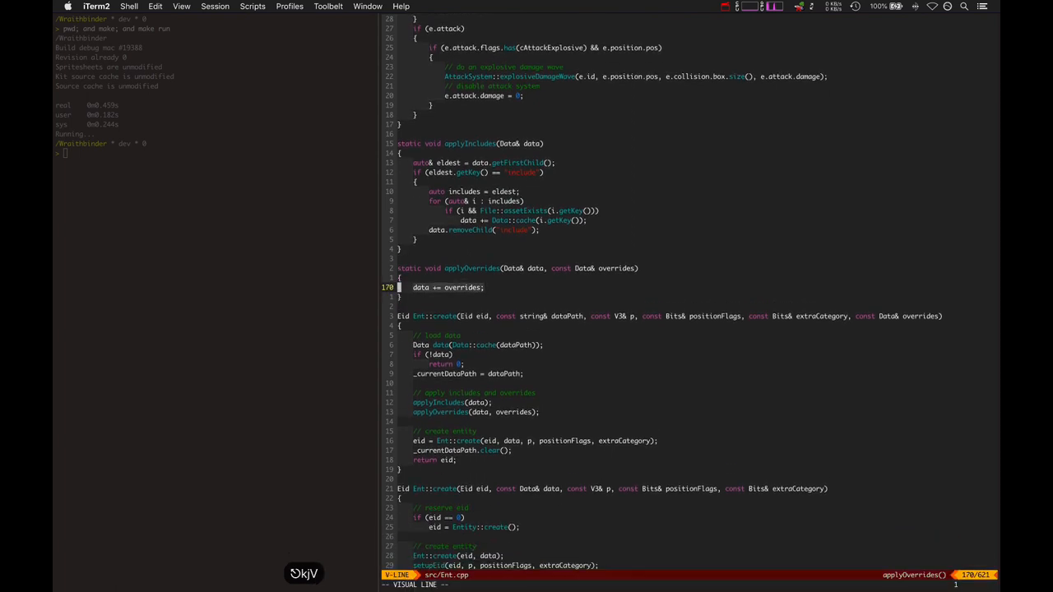
key("Escape")
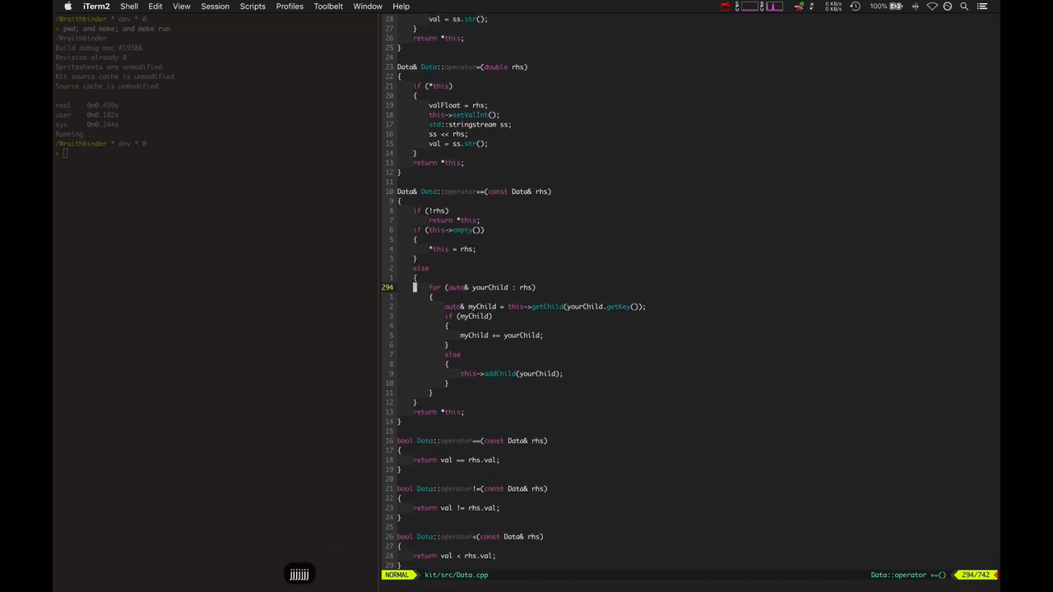
key("V")
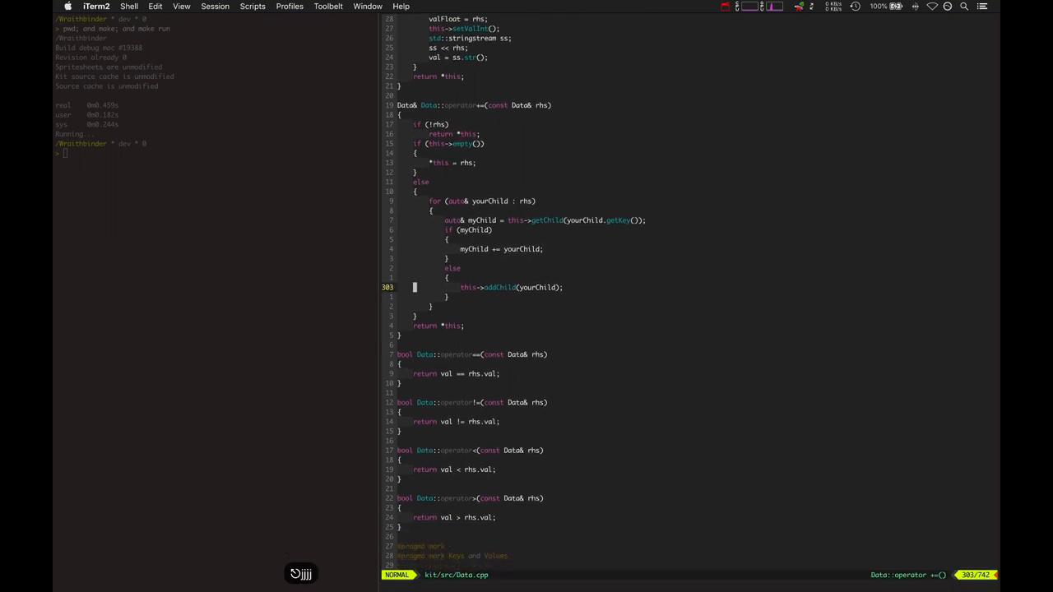
key("V")
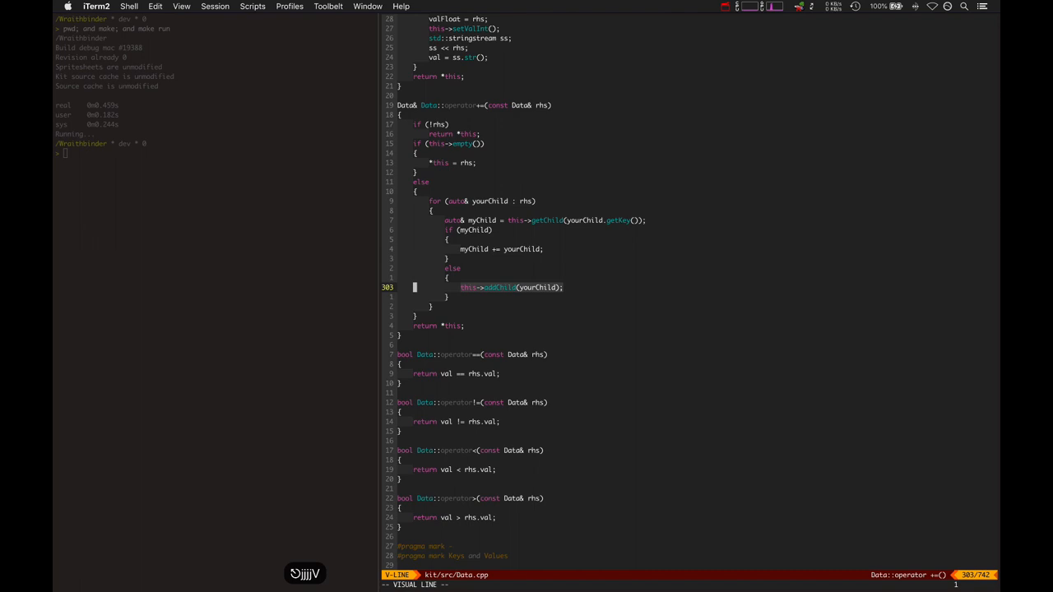
key("Escape")
type("color  0a")
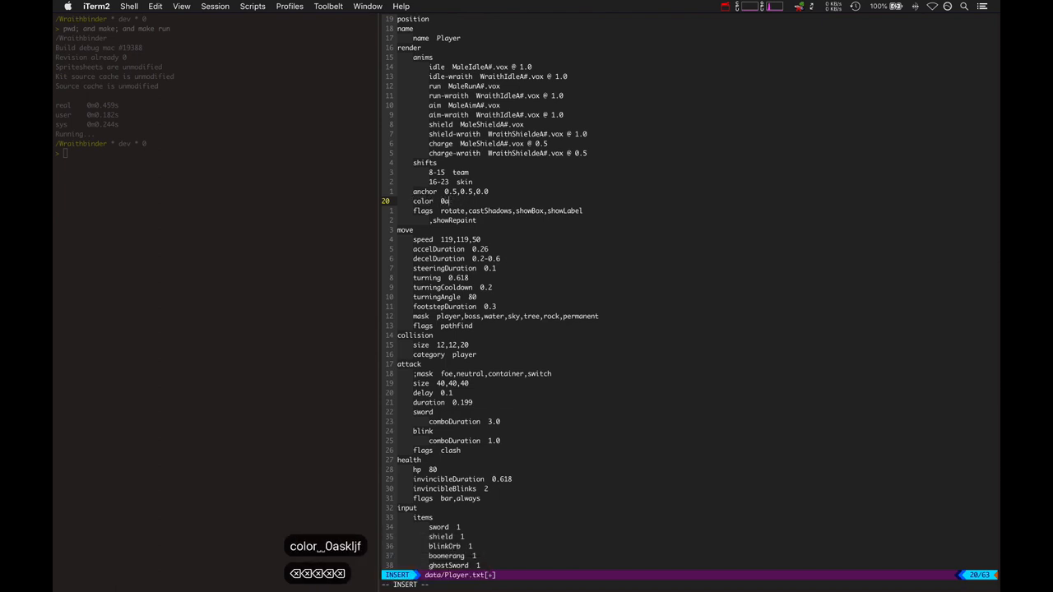
Enter the hex digits 12353 for the color override under Player.txt's render section
type("12353")
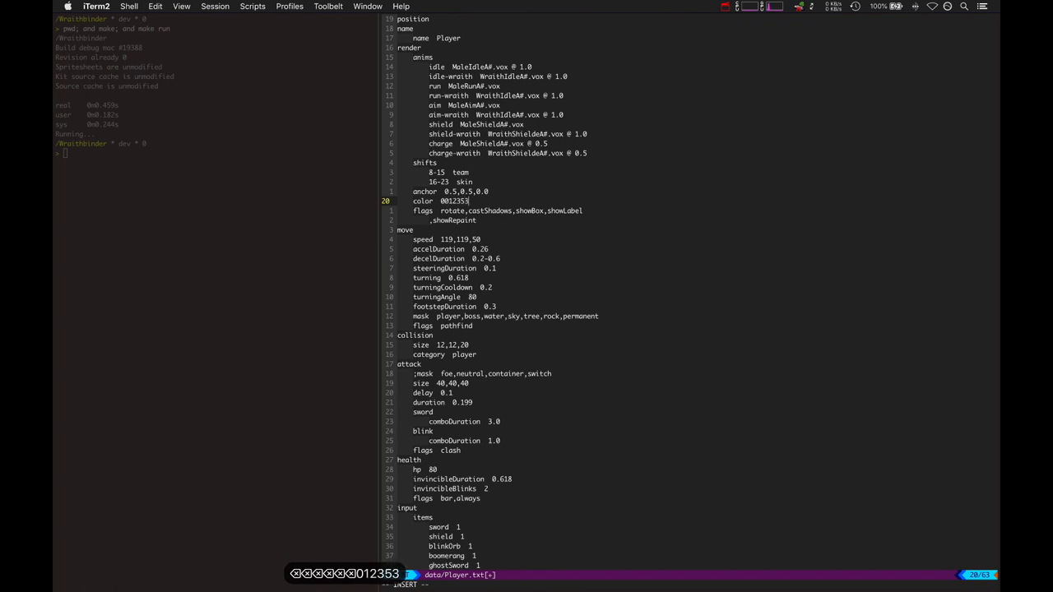